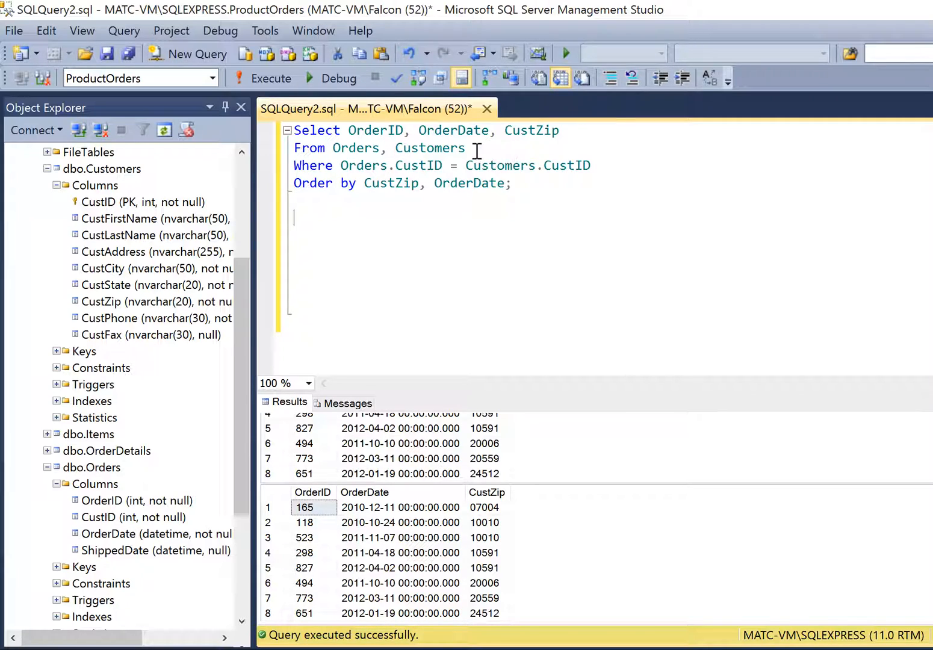
{"action": "mouse_move", "coordinate": [615, 160]}
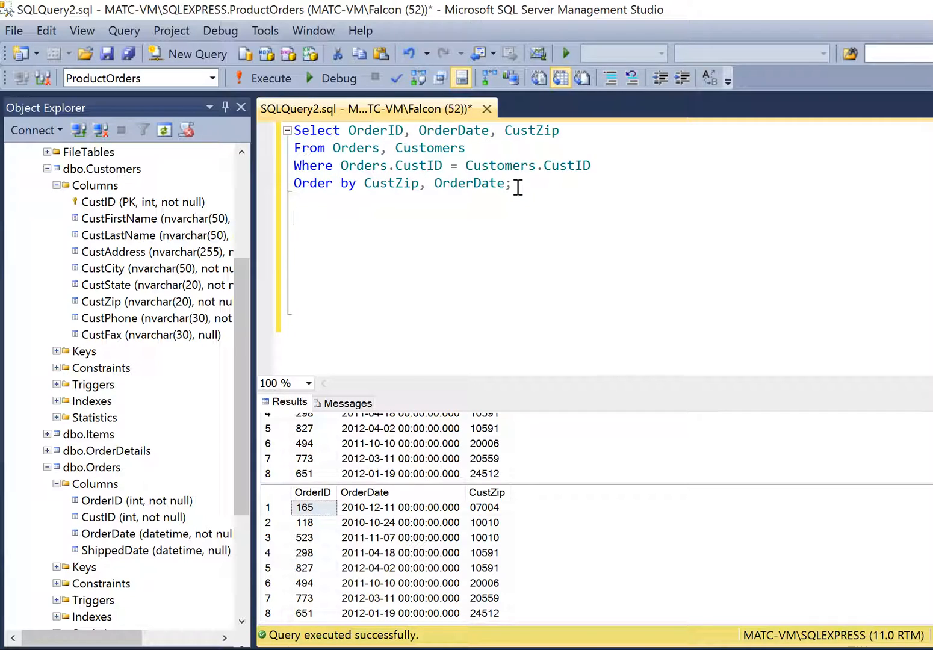
Rewrite the copied query with JOIN Customers ON Orders.CustID = Customers.CustID, moving the condition out of WHERE.
{"action": "type", "text": "Swl"}
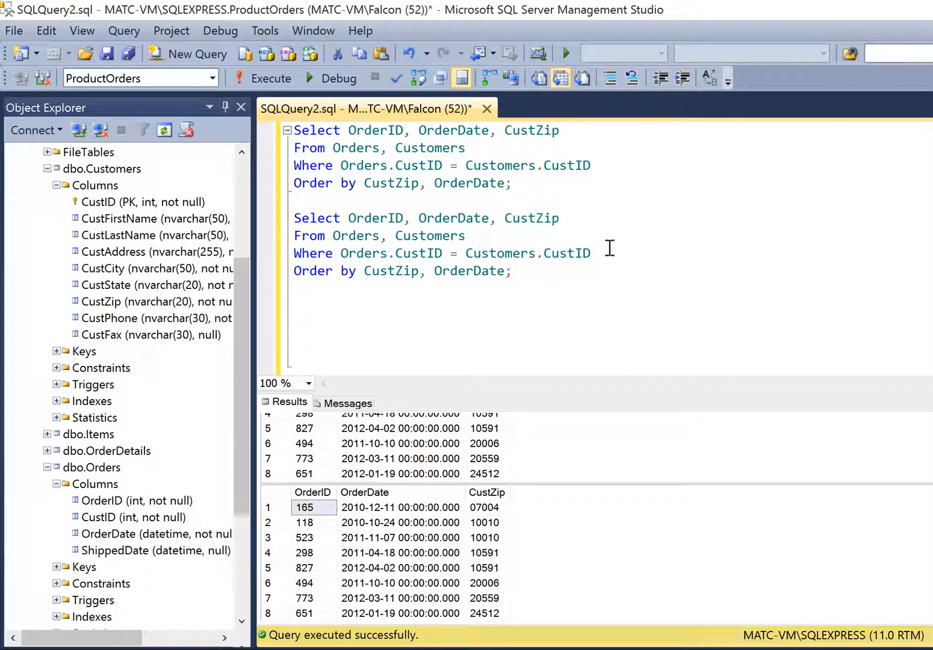
{"action": "mouse_move", "coordinate": [375, 218]}
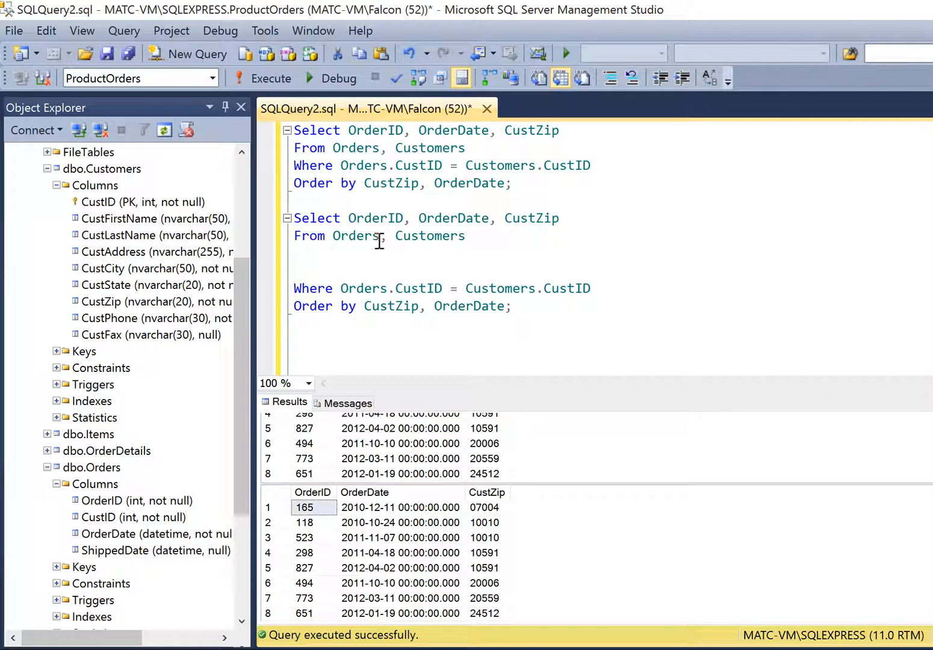
{"action": "mouse_move", "coordinate": [356, 236]}
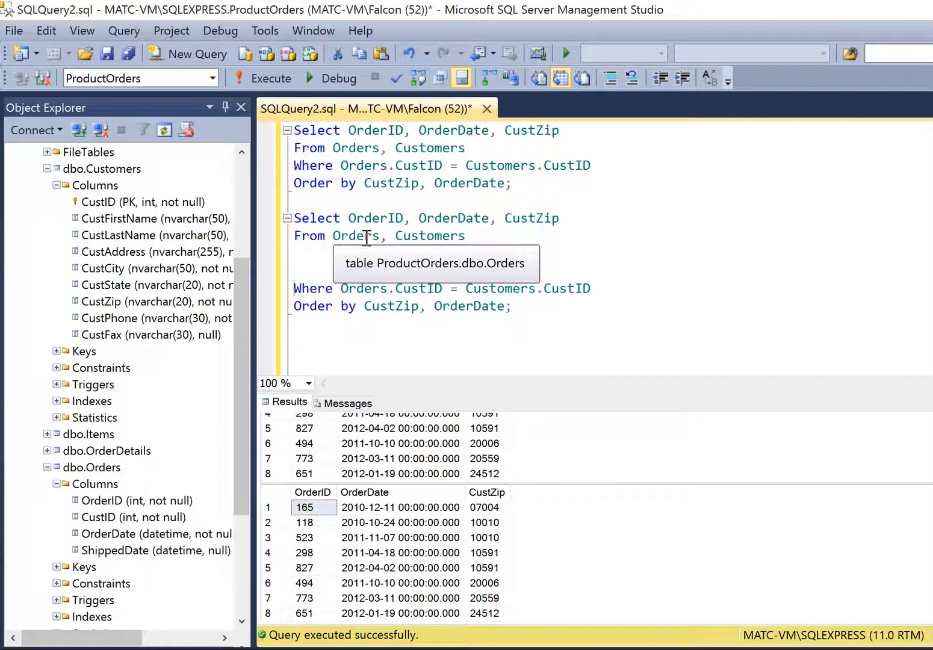
{"action": "mouse_move", "coordinate": [445, 236]}
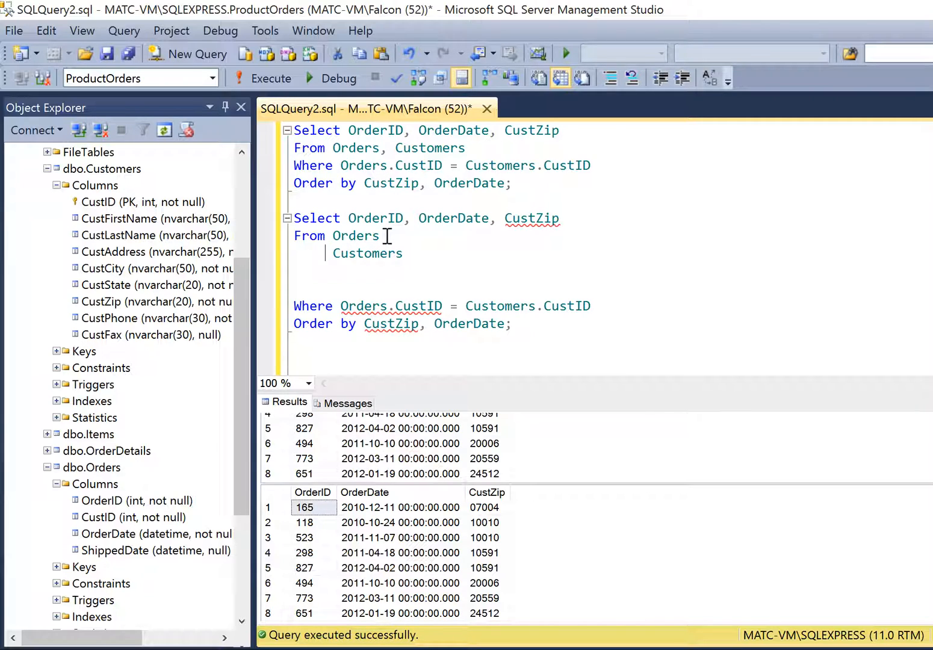
{"action": "type", "text": "JOIN"}
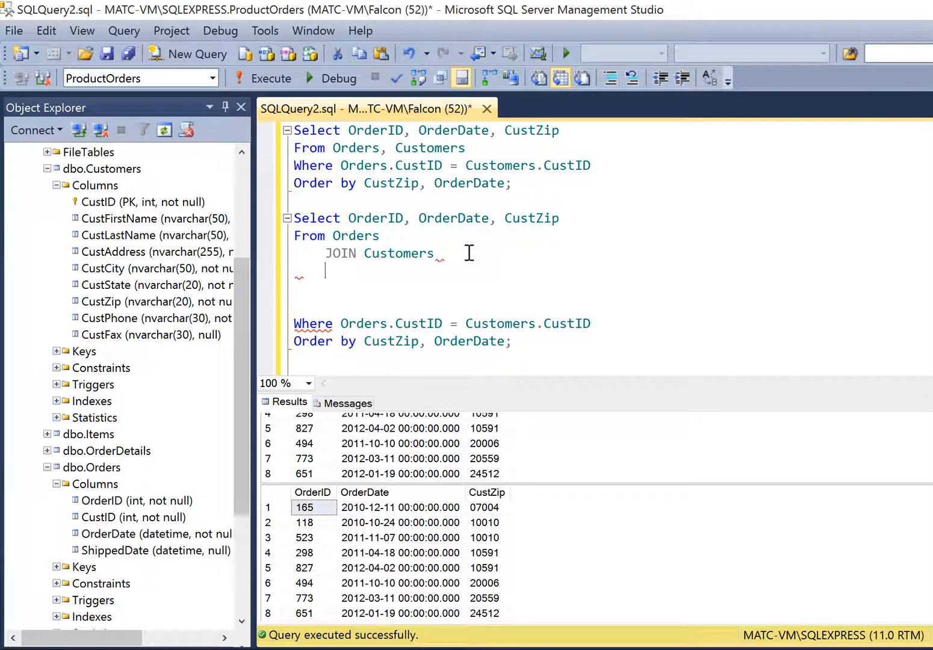
{"action": "type", "text": "ON"}
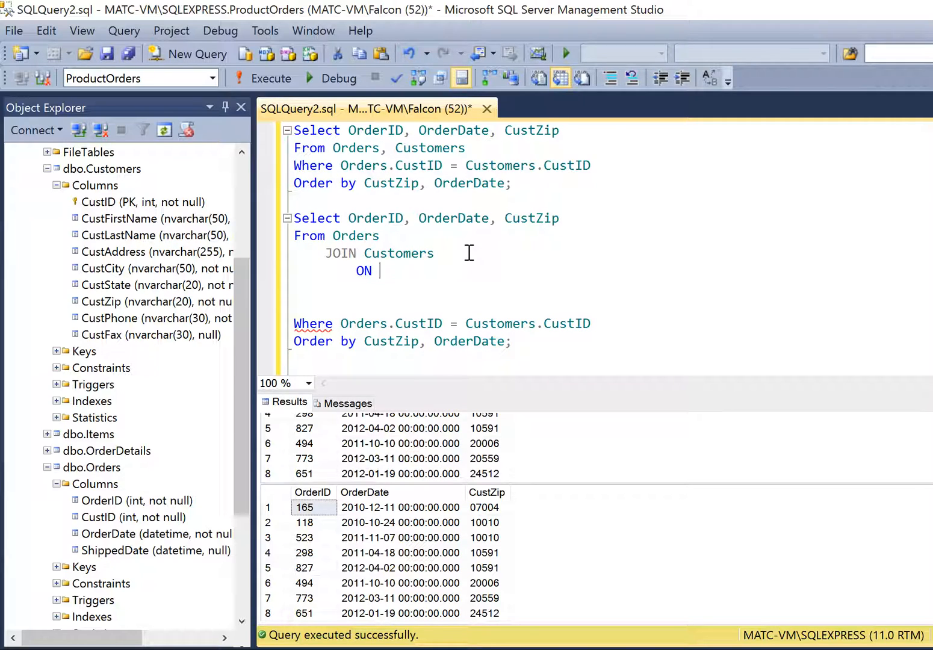
{"action": "mouse_move", "coordinate": [363, 323]}
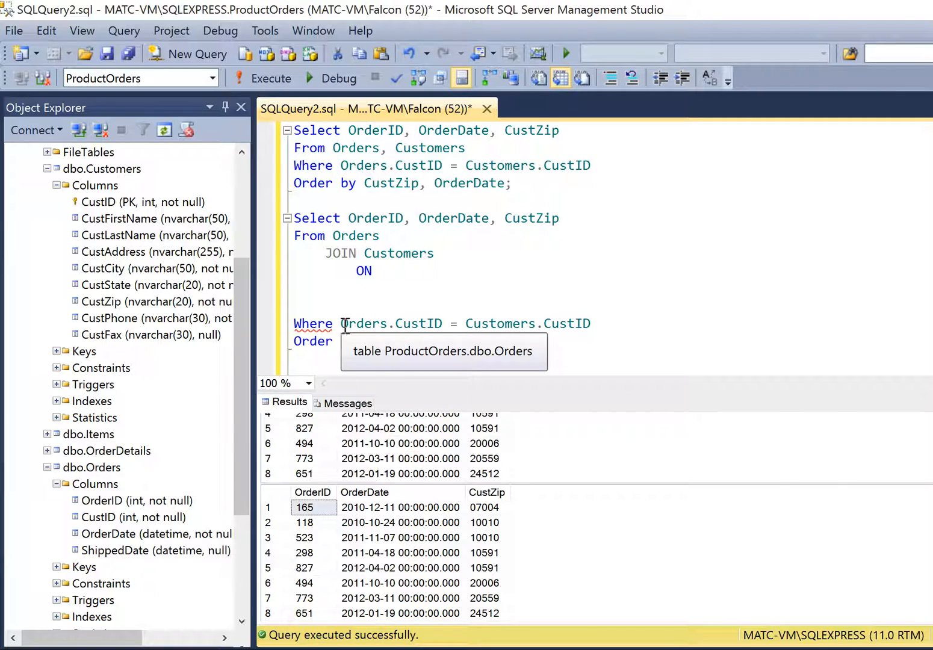
{"action": "left_click_drag", "start_coordinate": [342, 323], "coordinate": [590, 322]}
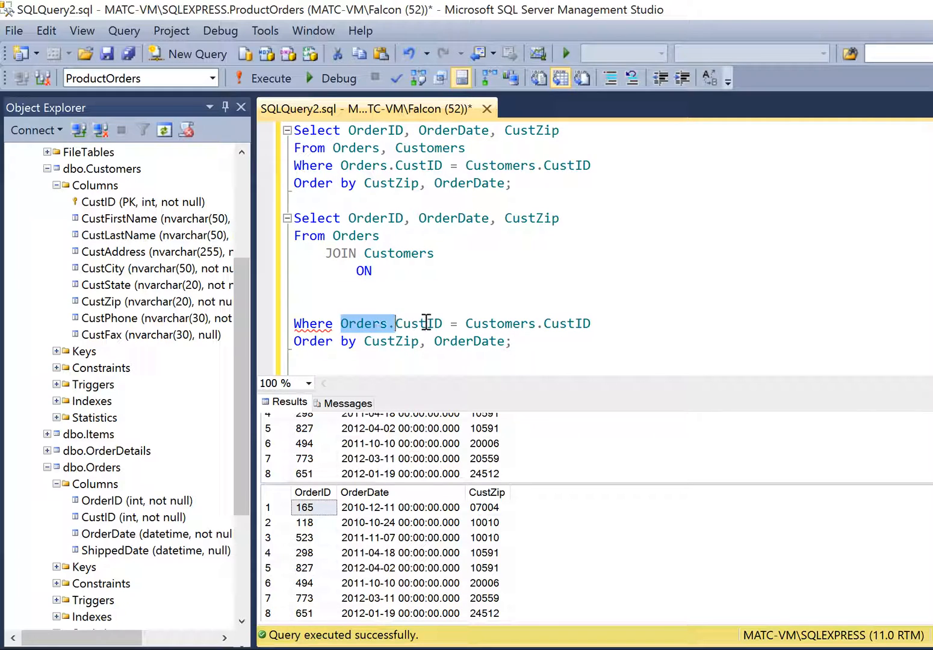
{"action": "left_click_drag", "start_coordinate": [359, 322], "coordinate": [590, 323]}
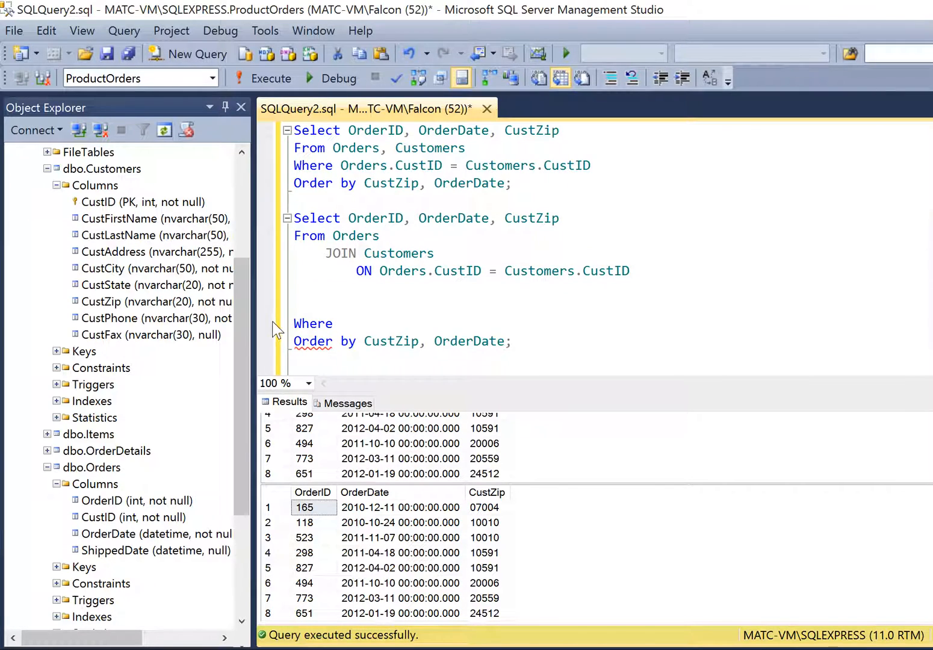
Delete the empty Where keyword and blank lines so Order by CustZip, OrderDate follows the ON condition.
{"action": "double_click", "coordinate": [313, 324]}
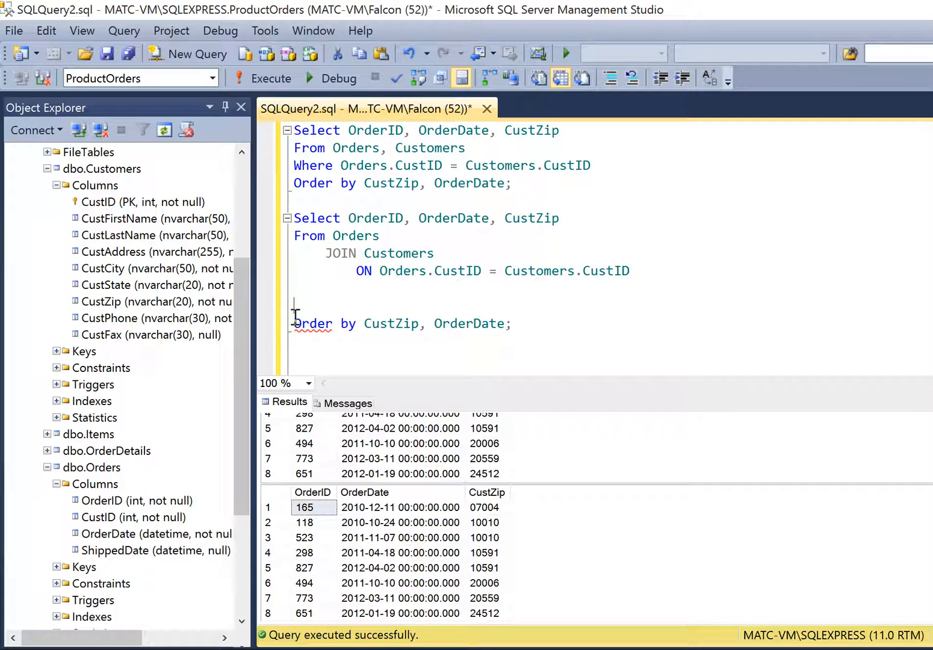
{"action": "key", "text": "Backspace"}
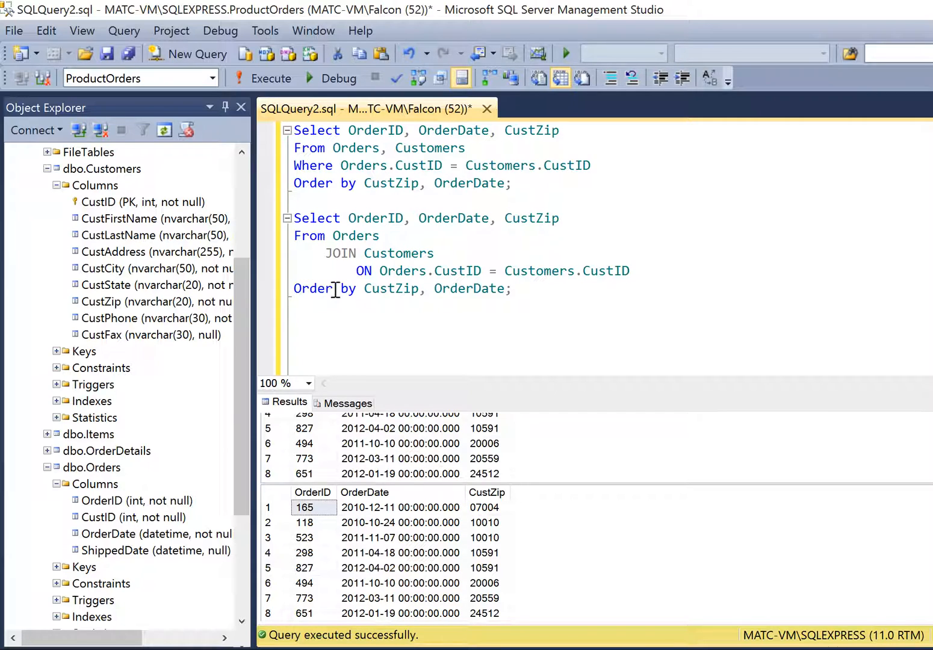
{"action": "left_click", "coordinate": [631, 271]}
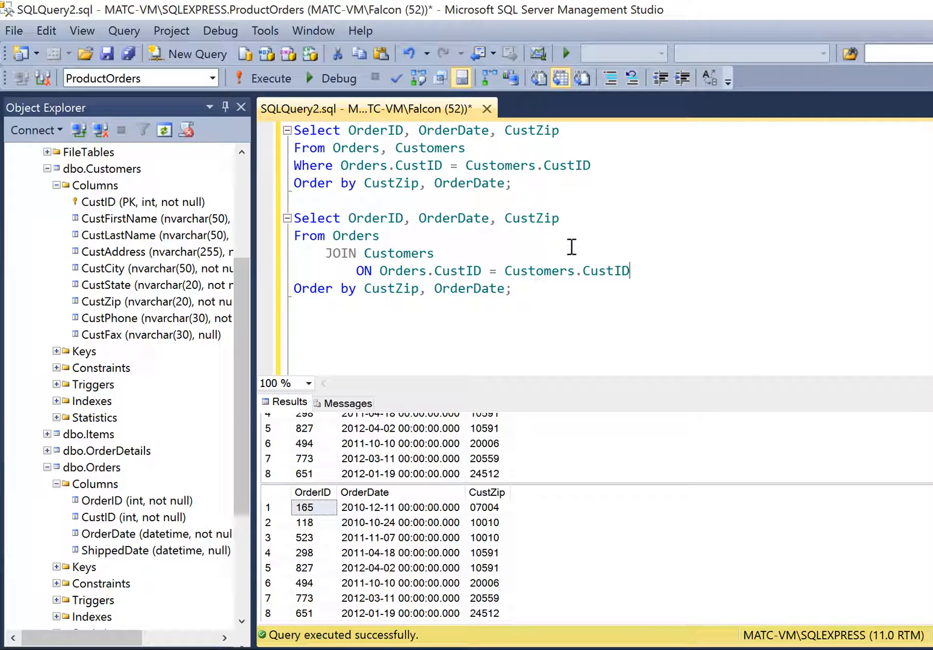
{"action": "mouse_move", "coordinate": [633, 215]}
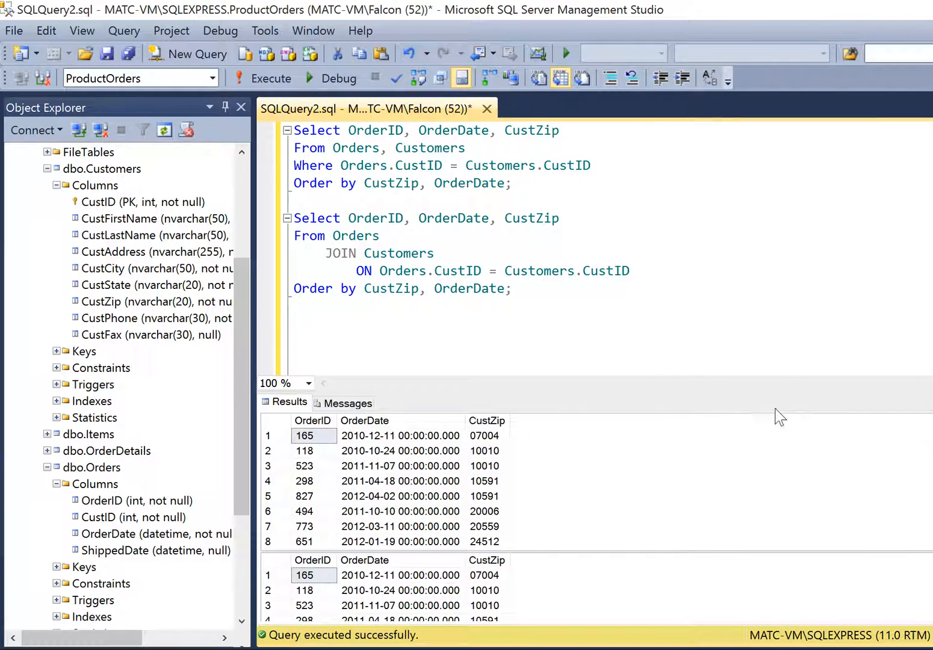
{"action": "mouse_move", "coordinate": [390, 444]}
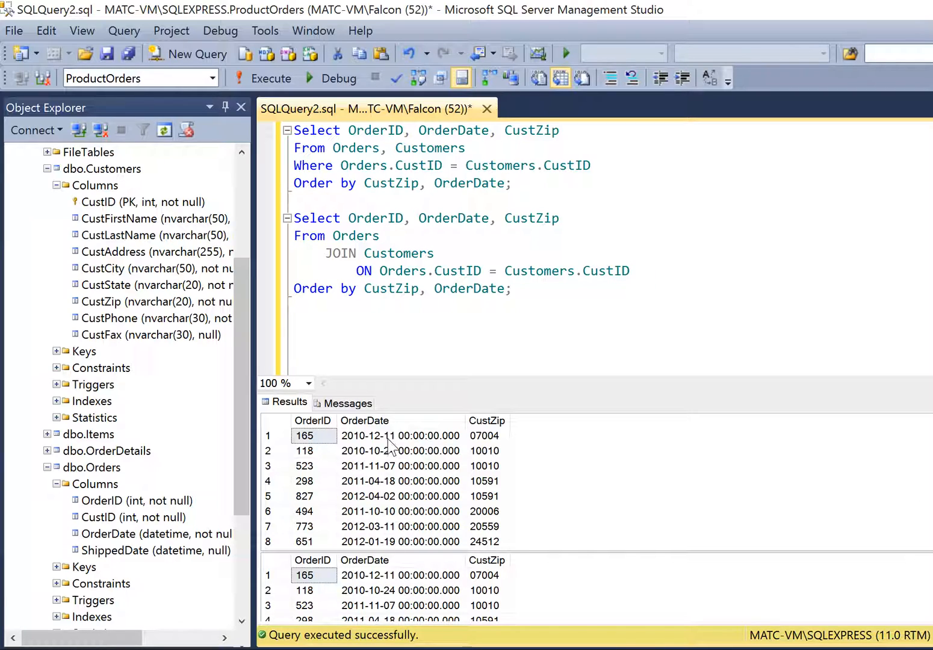
{"action": "mouse_move", "coordinate": [536, 352]}
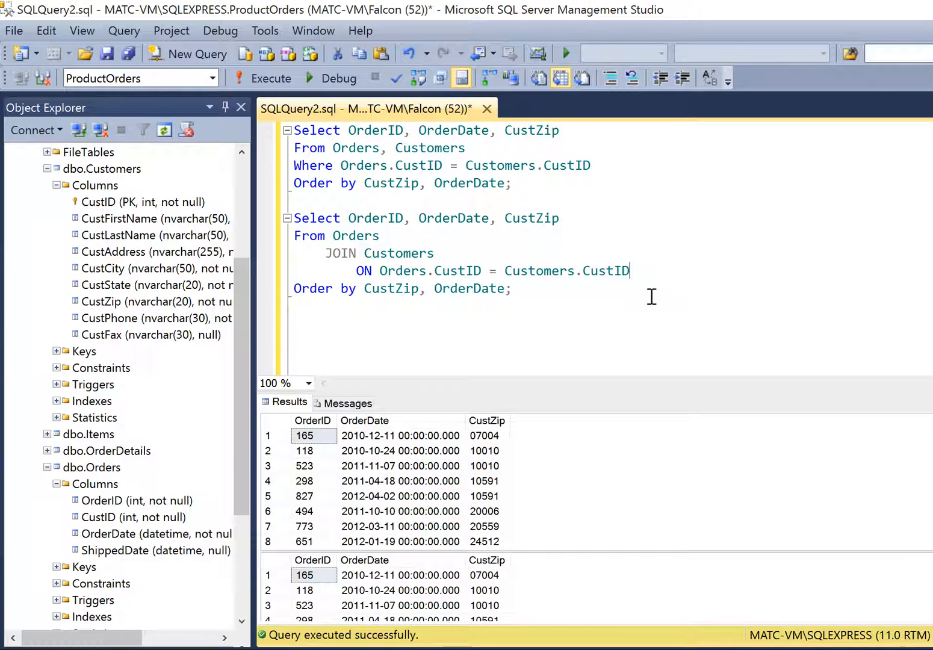
{"action": "mouse_move", "coordinate": [677, 134]}
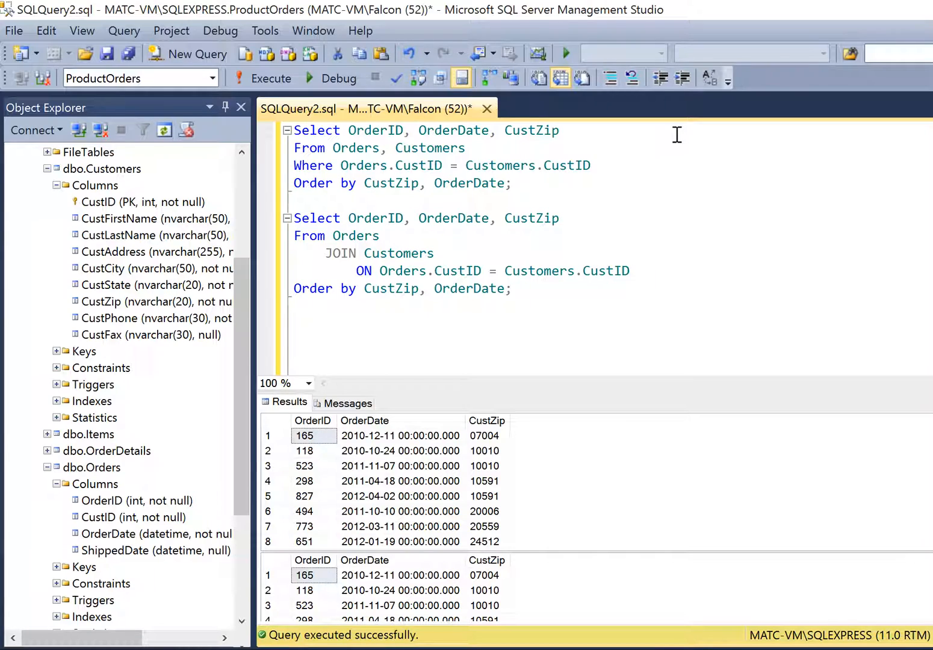
{"action": "mouse_move", "coordinate": [684, 235]}
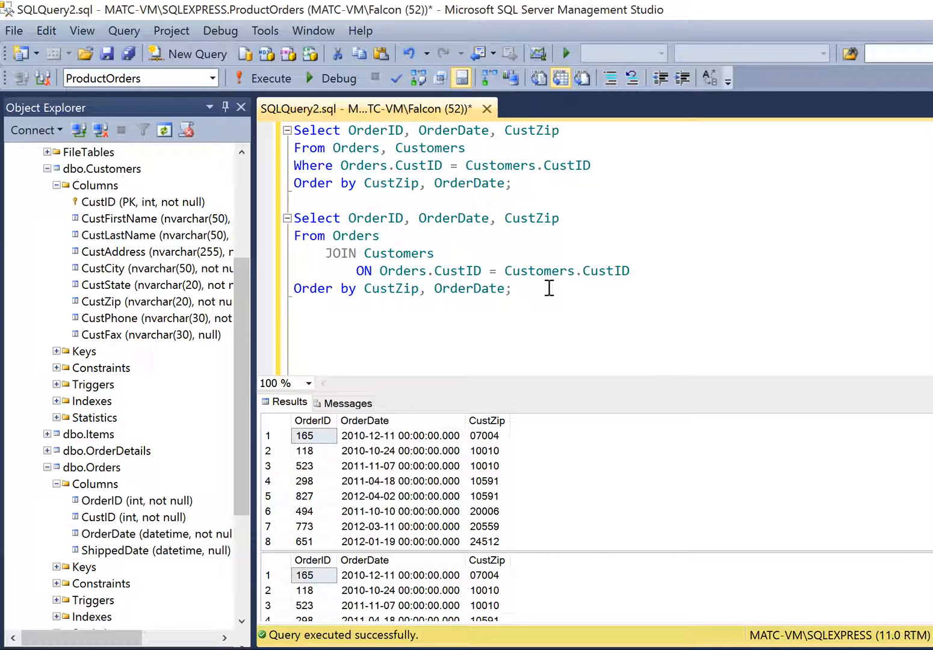
{"action": "mouse_move", "coordinate": [590, 287]}
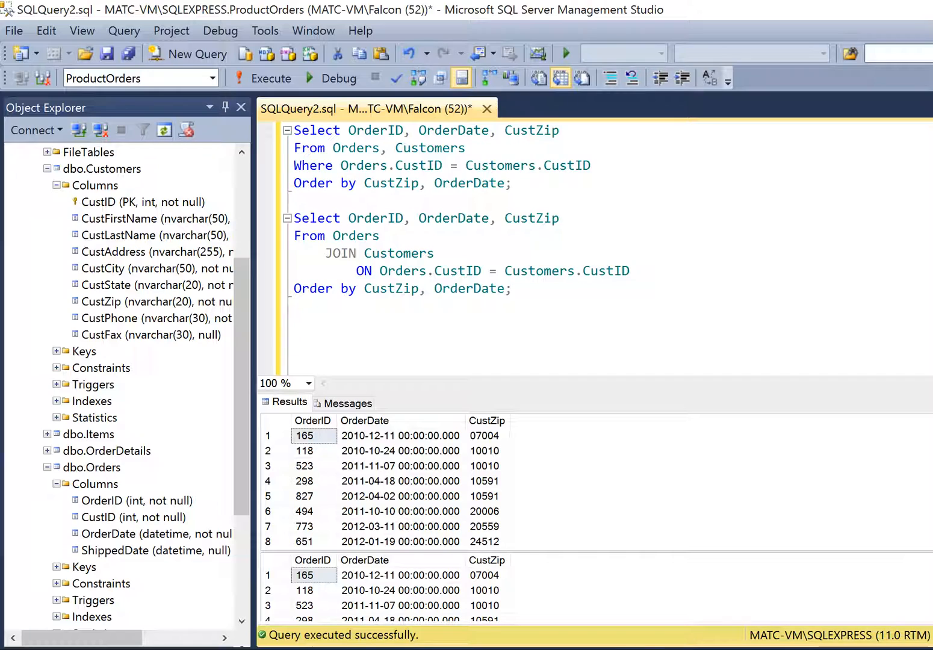
Place the cursor below the existing queries for a three-table Orders, OrderDetails, Customers query.
{"action": "left_click", "coordinate": [295, 324]}
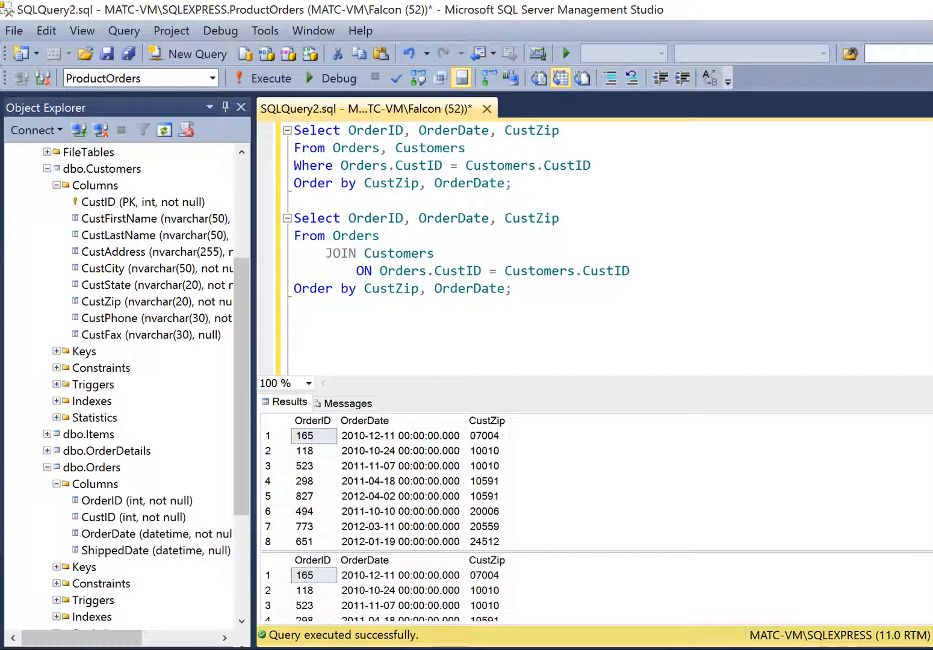
{"action": "mouse_move", "coordinate": [383, 381]}
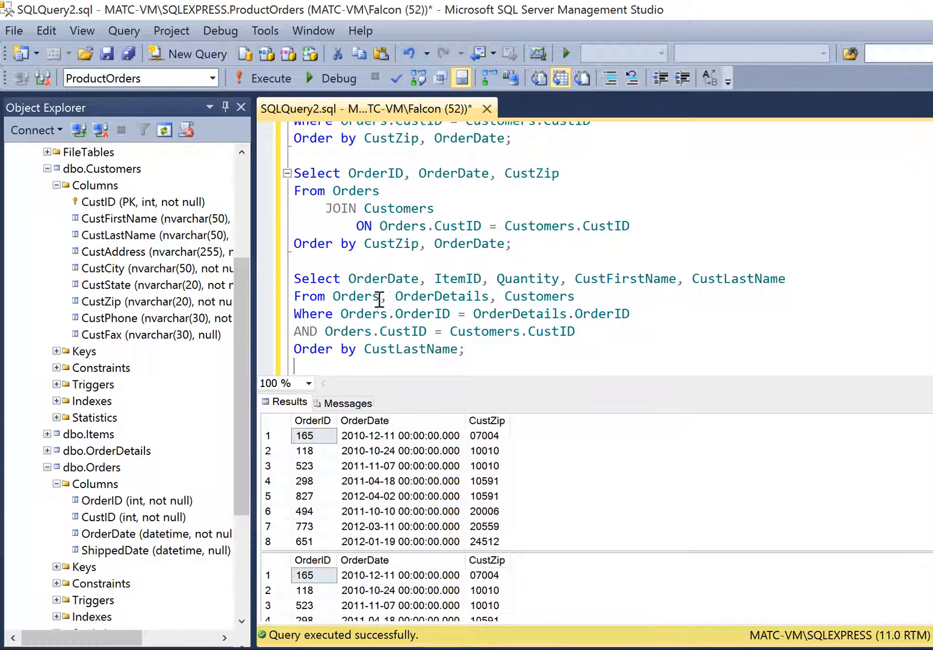
{"action": "mouse_move", "coordinate": [520, 292]}
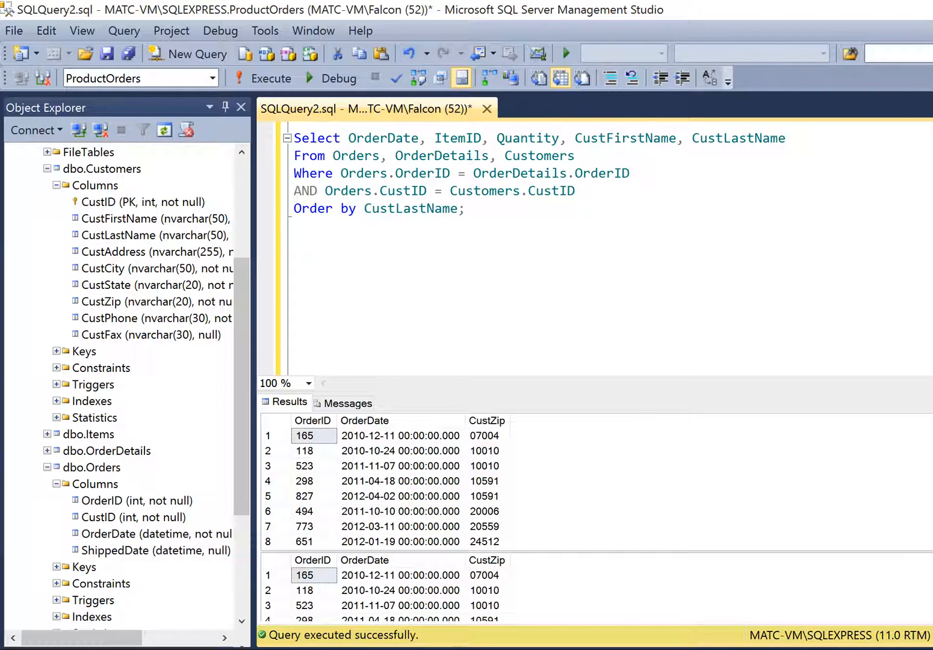
{"action": "mouse_move", "coordinate": [340, 253]}
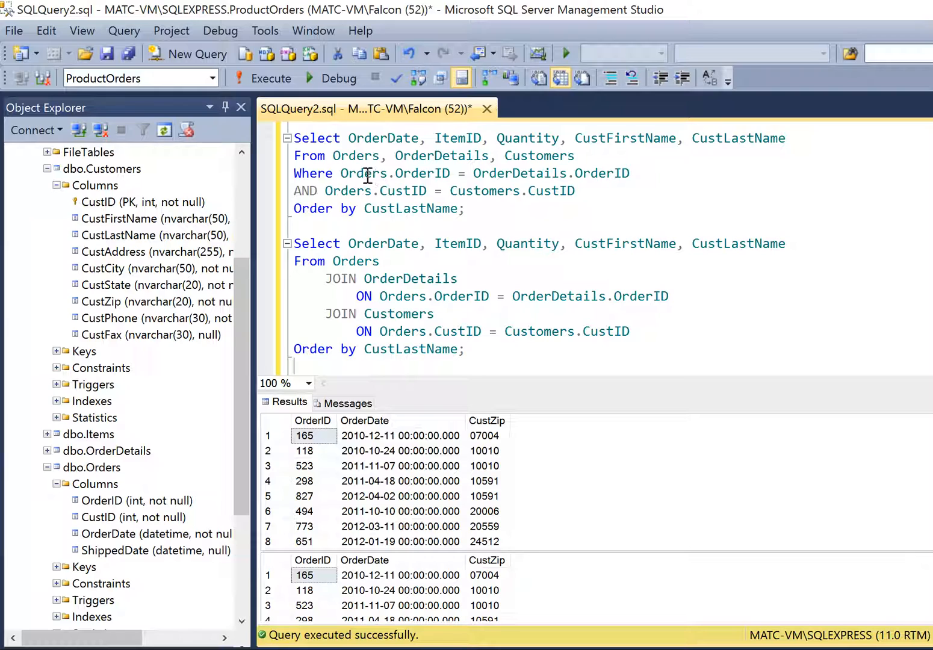
{"action": "mouse_move", "coordinate": [606, 207]}
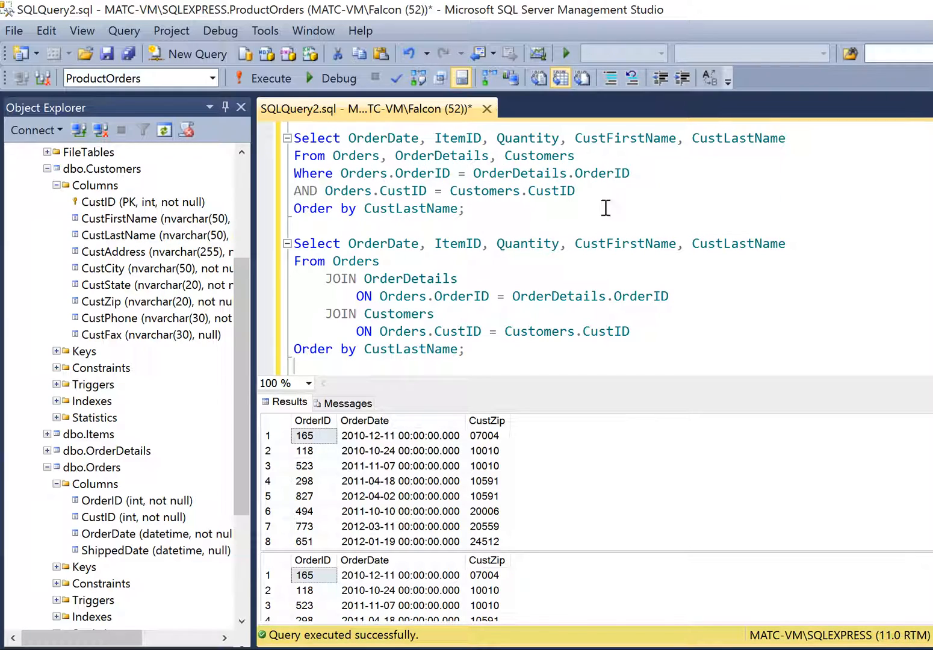
{"action": "mouse_move", "coordinate": [604, 279]}
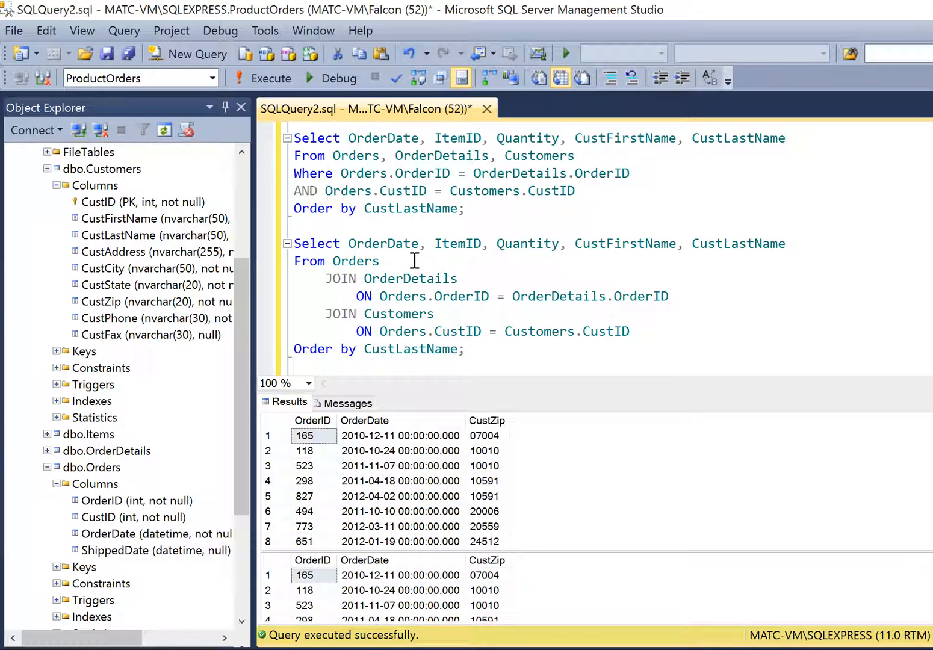
{"action": "mouse_move", "coordinate": [453, 319]}
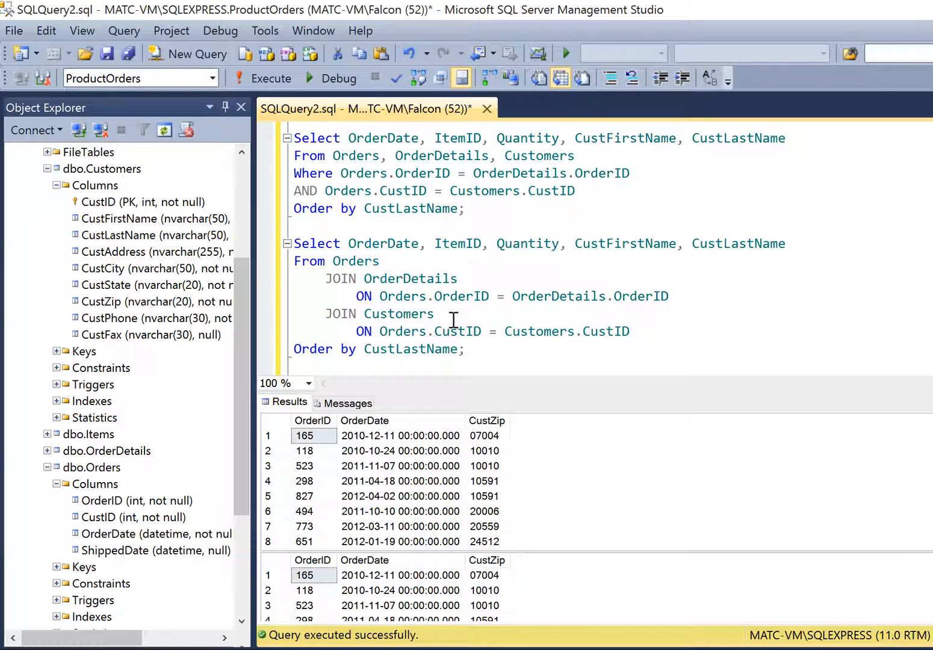
{"action": "mouse_move", "coordinate": [465, 307]}
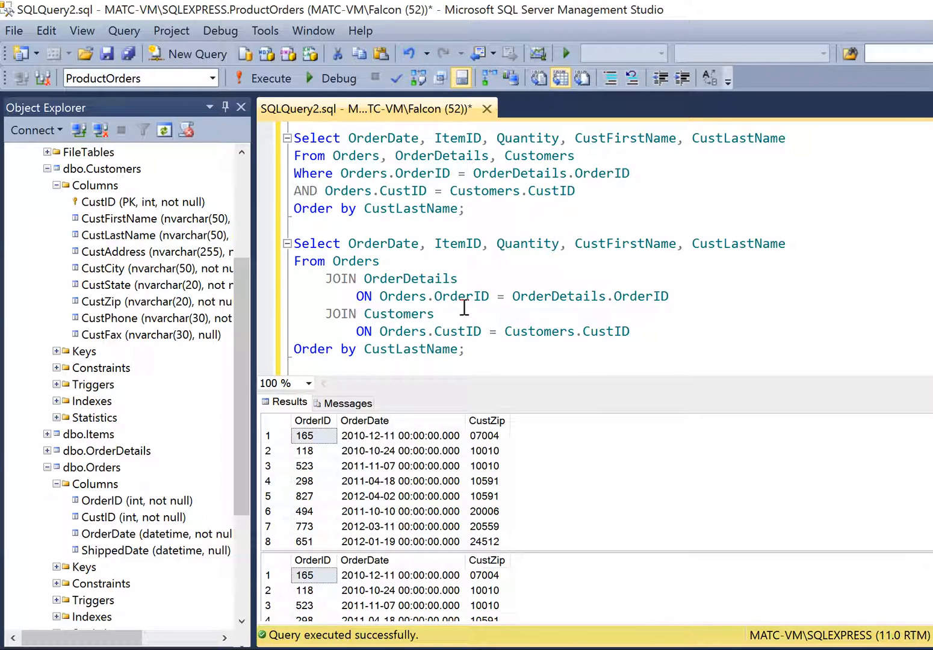
{"action": "mouse_move", "coordinate": [548, 301]}
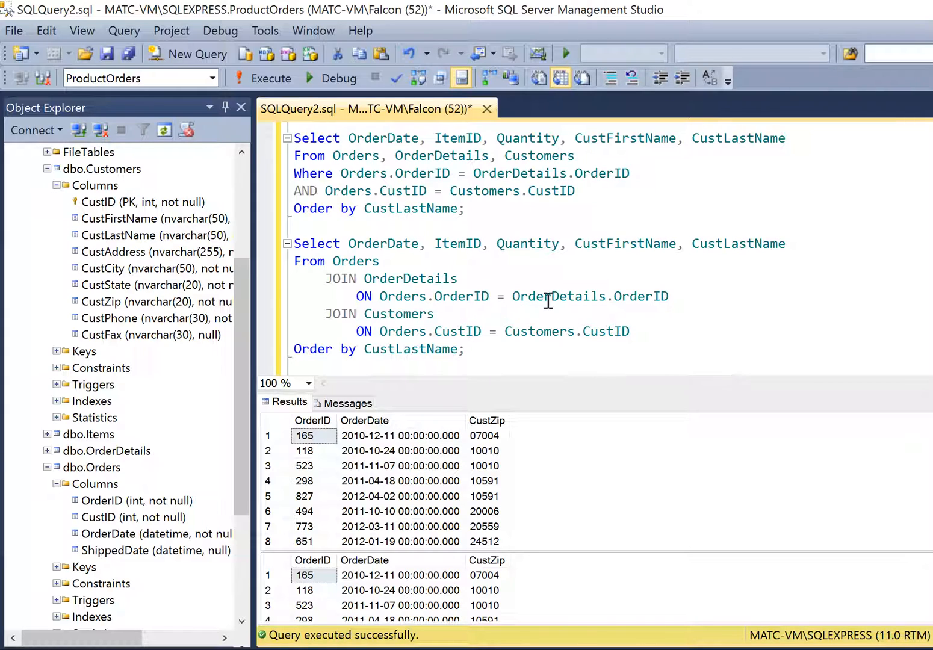
{"action": "mouse_move", "coordinate": [485, 190]}
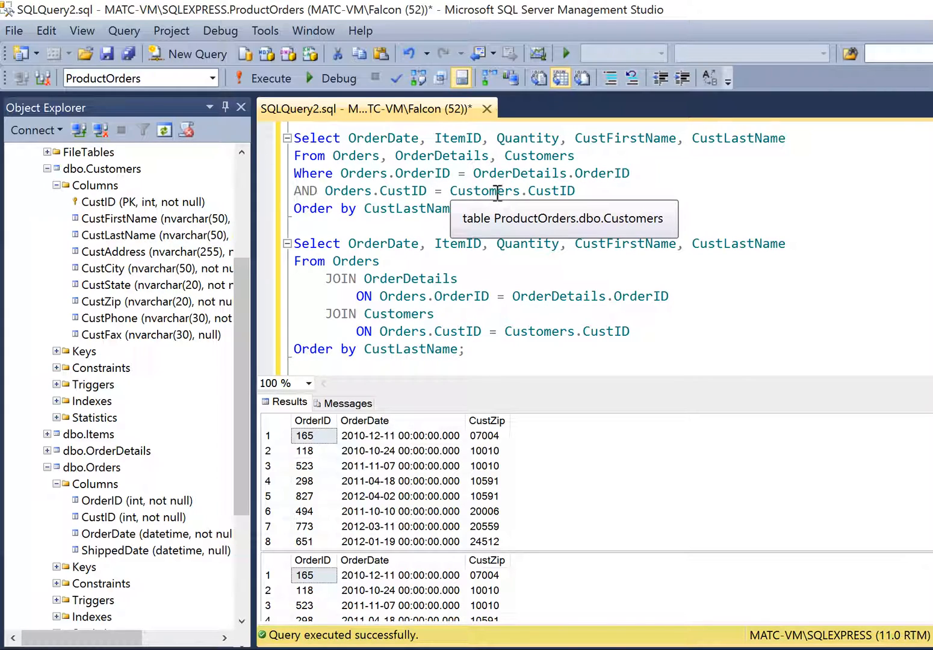